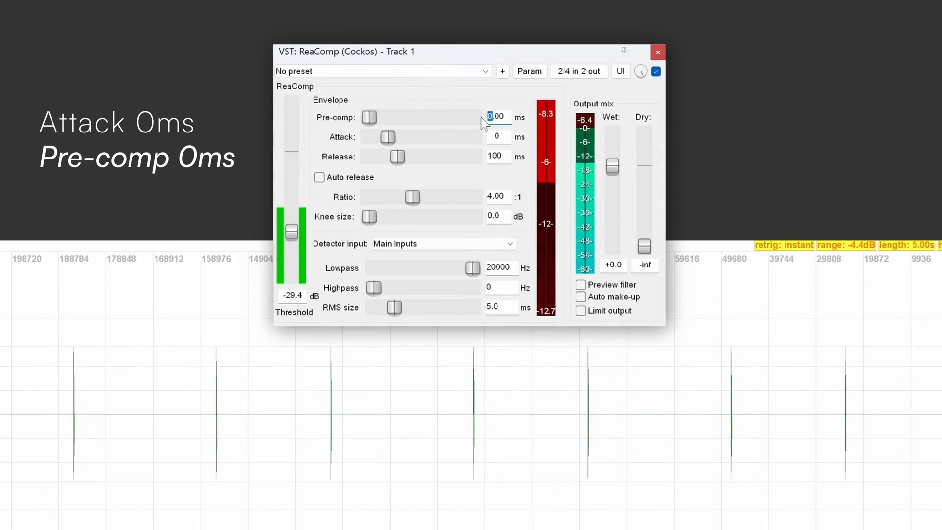
Drag ReaComp's Pre-comp slider from 0 to 10.00 ms, keeping attack at 0 ms
{"action": "left_click_drag", "start_coordinate": [369, 118], "coordinate": [402, 118]}
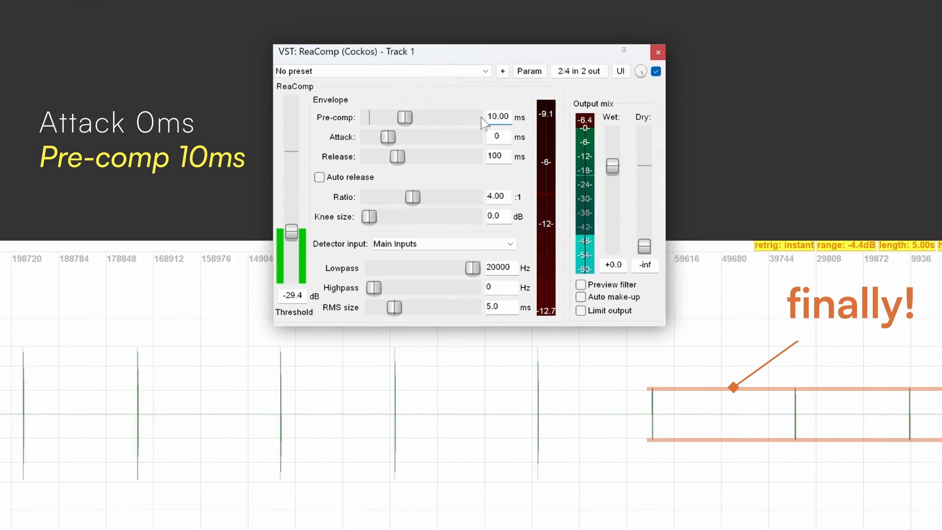